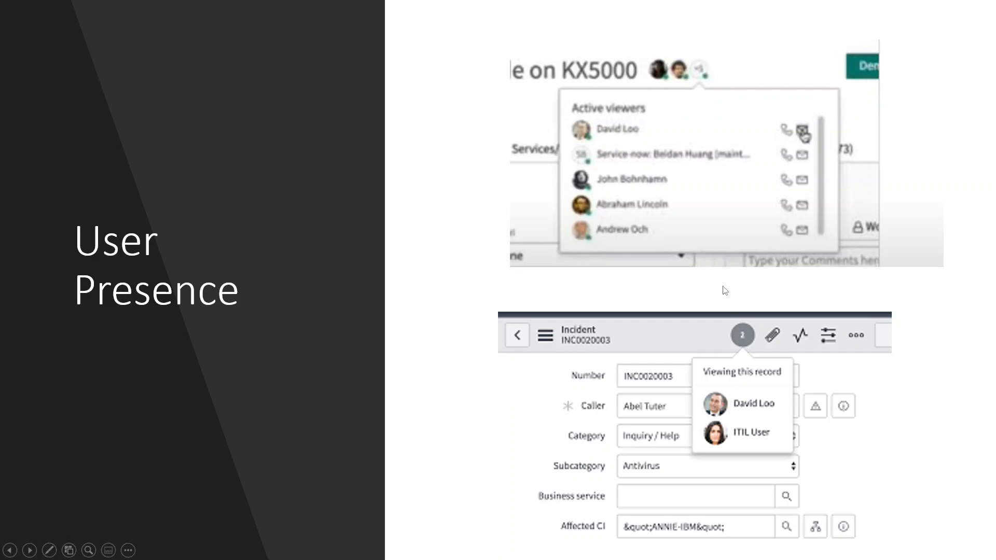
{"action": "mouse_move", "coordinate": [293, 286]}
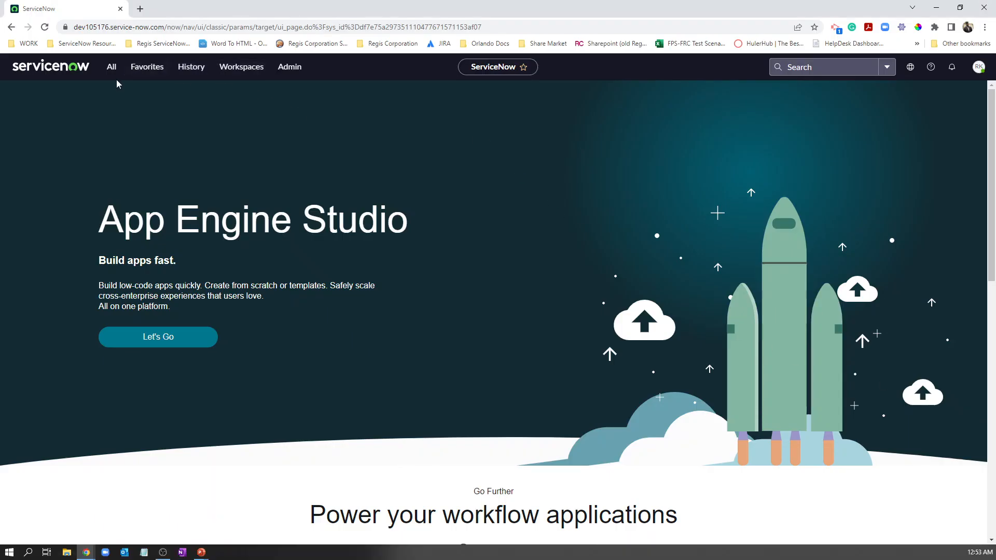
{"action": "mouse_move", "coordinate": [285, 83]}
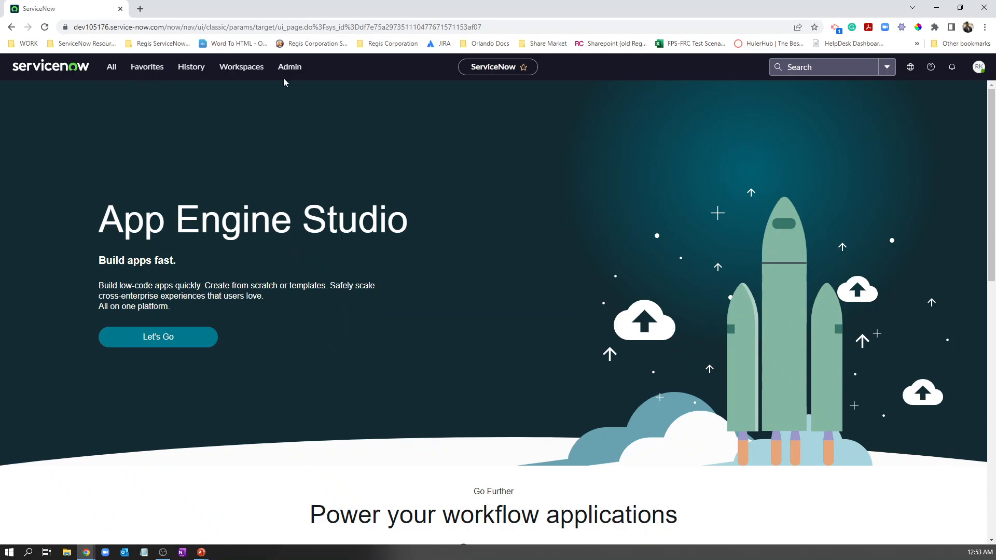
Bring up Admin Home and review the Manage your instance dashboard with 26 apps to update
{"action": "left_click", "coordinate": [289, 66]}
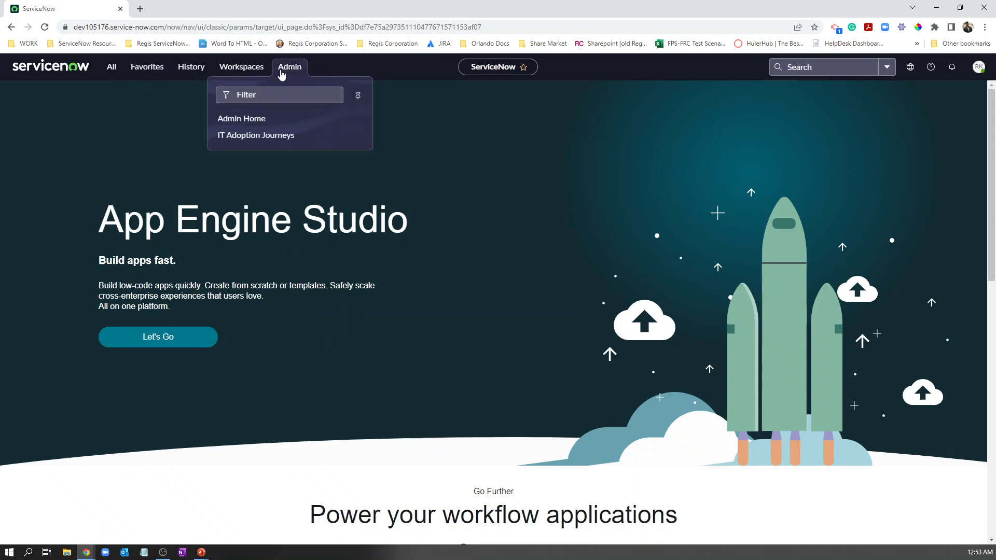
{"action": "mouse_move", "coordinate": [242, 118]}
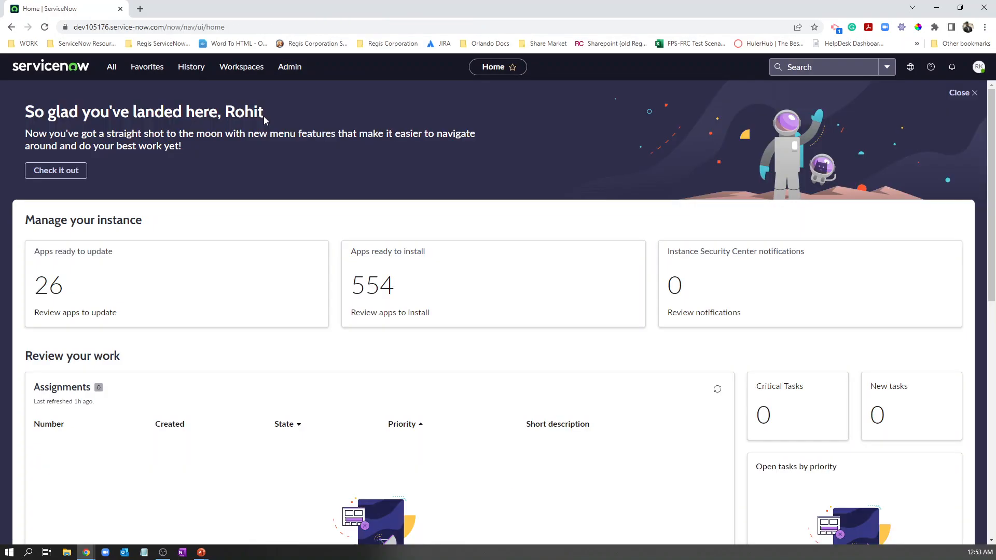
{"action": "mouse_move", "coordinate": [120, 266]}
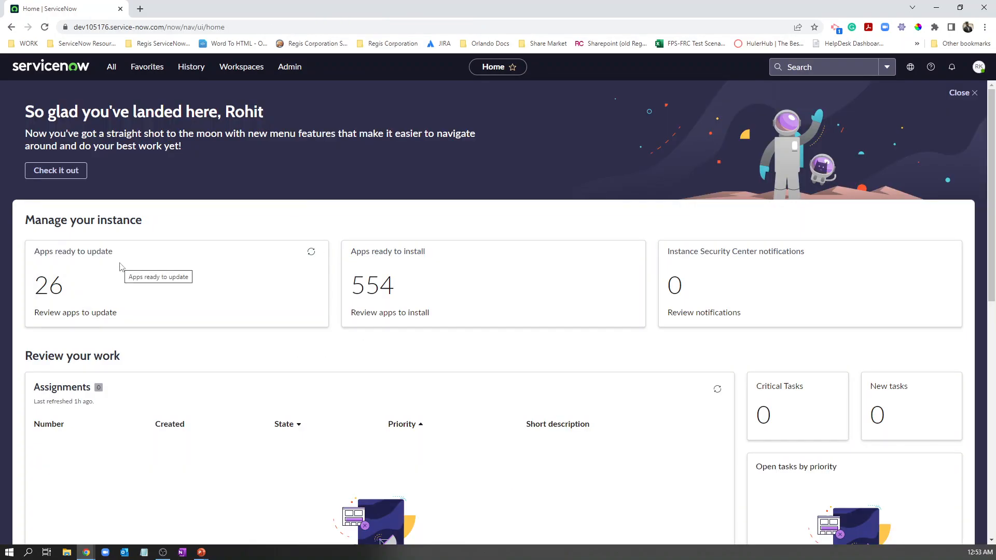
{"action": "mouse_move", "coordinate": [497, 283]}
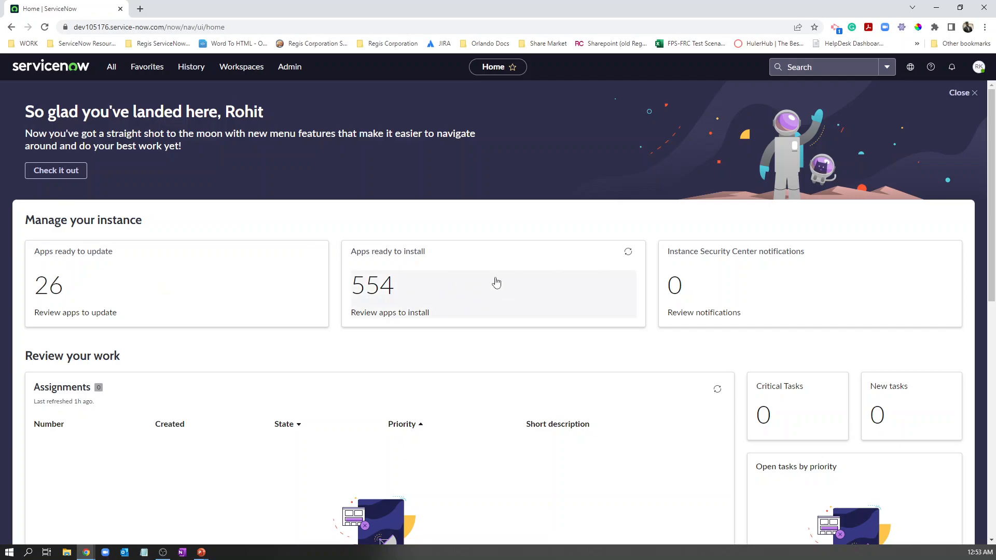
{"action": "mouse_move", "coordinate": [746, 282]}
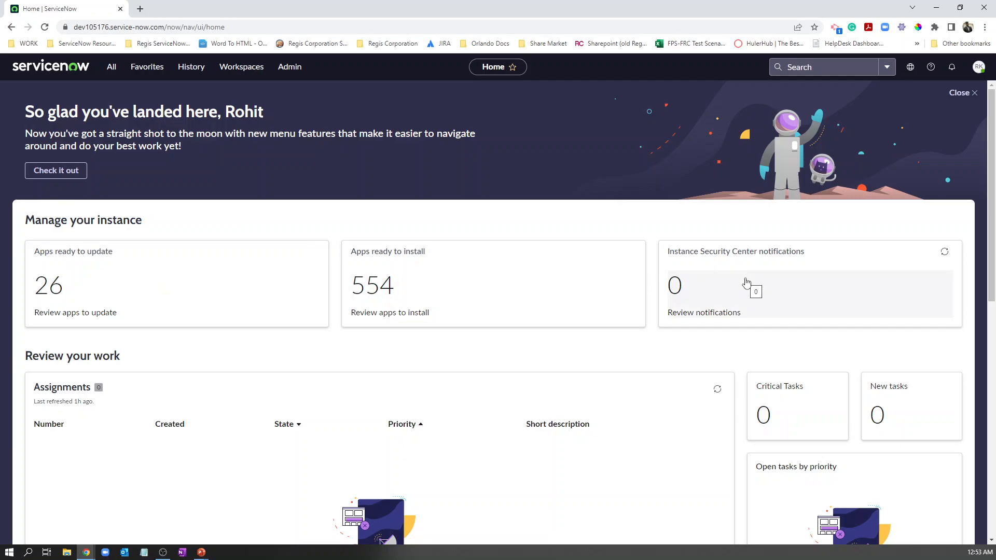
{"action": "scroll", "scroll_direction": "down", "scroll_amount": 3}
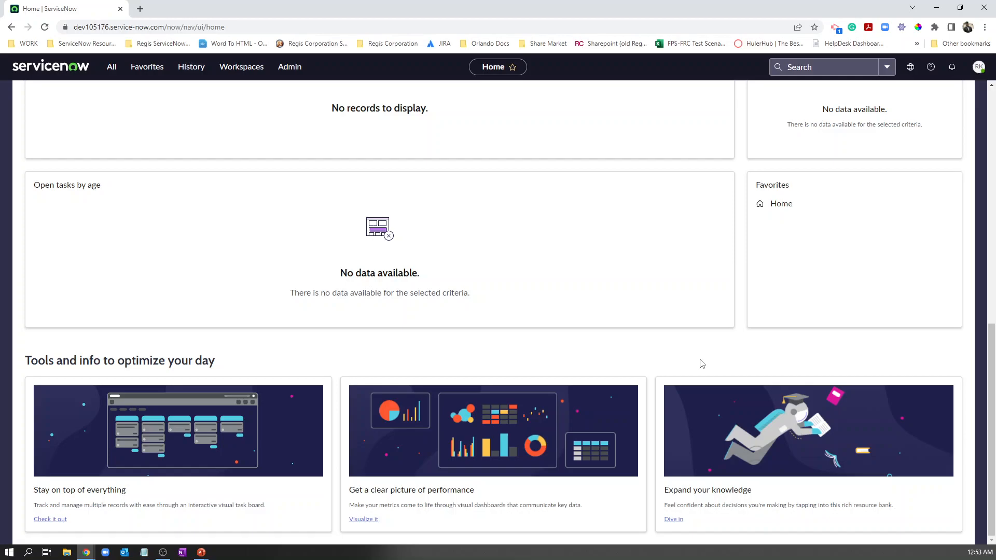
{"action": "scroll", "scroll_direction": "up", "scroll_amount": 3}
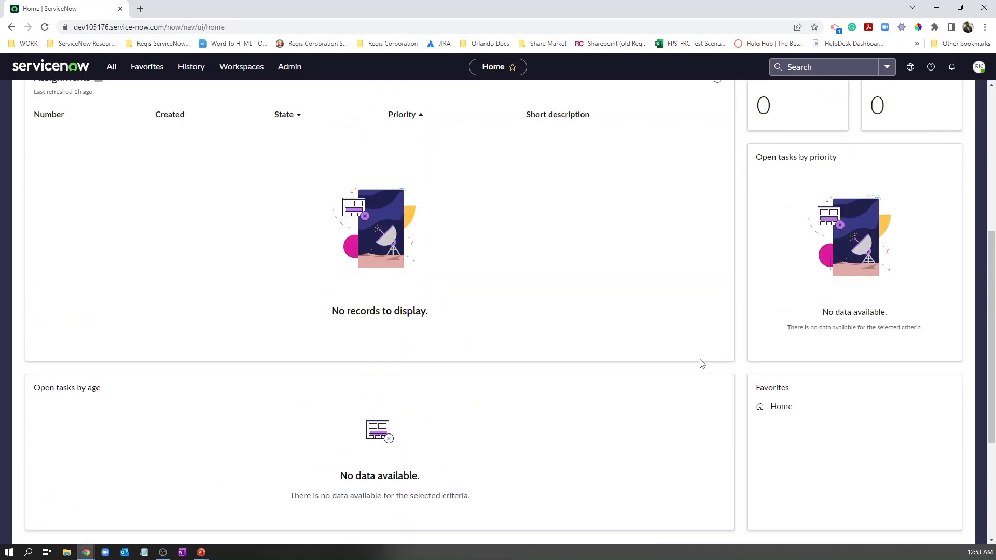
{"action": "scroll", "scroll_direction": "up", "scroll_amount": 3}
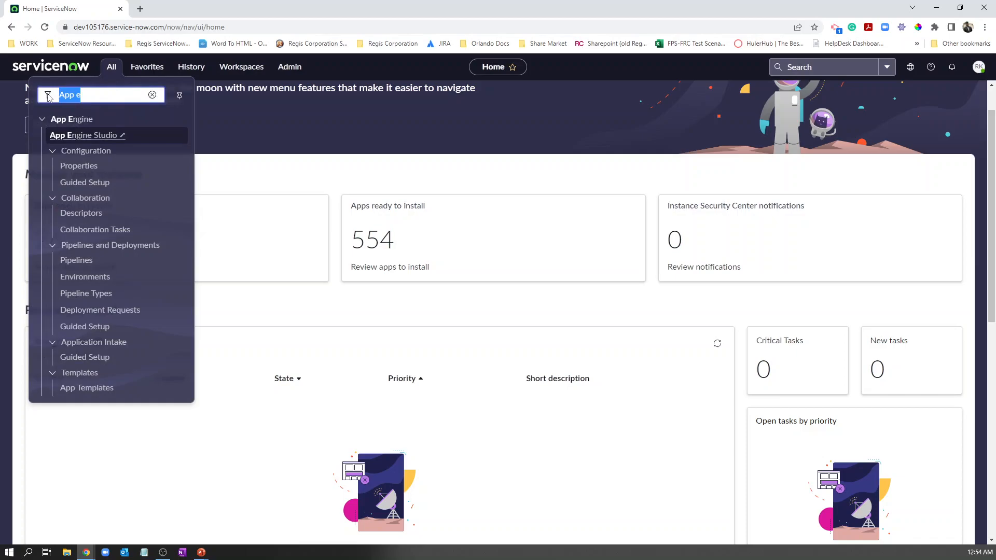
Filter the navigator to Notifications, search names for 'dyna', and load the Dynamic Transaltion record
{"action": "type", "text": "Notifica"}
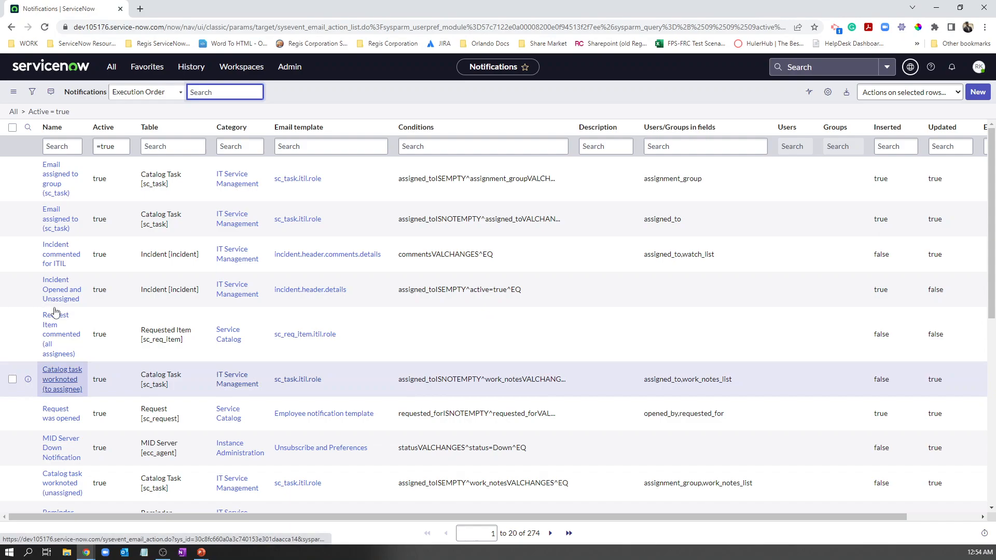
{"action": "type", "text": "d"}
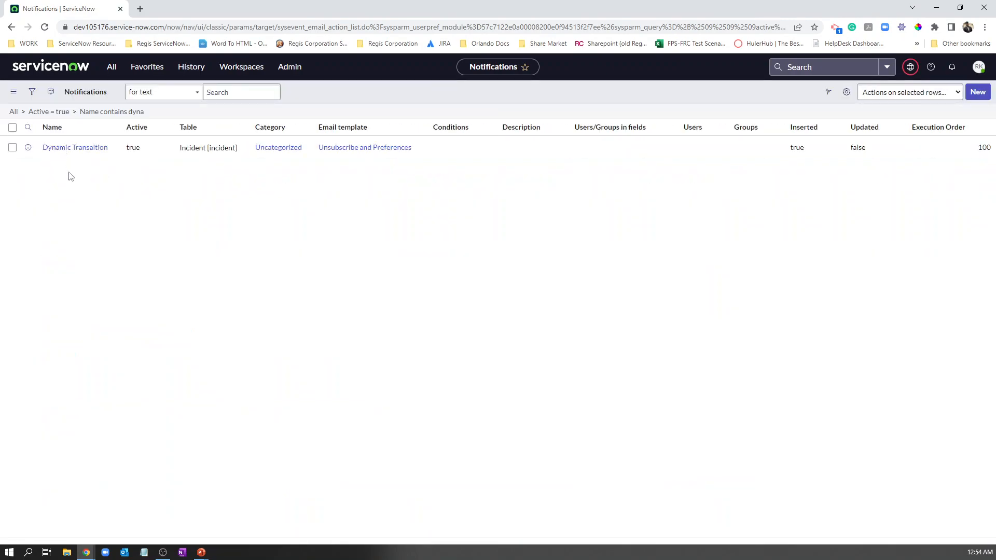
{"action": "left_click", "coordinate": [75, 146]}
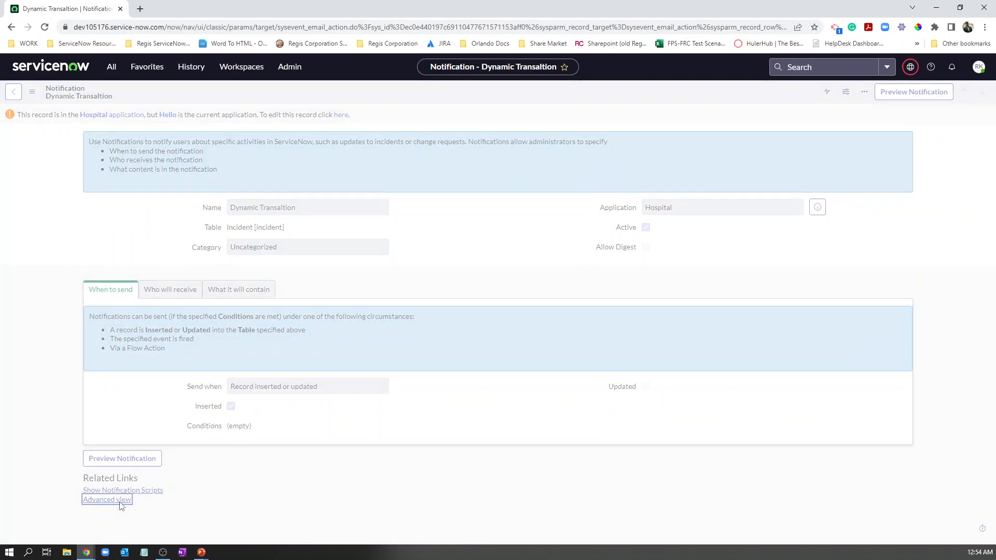
Switch to Advanced view and review the What it will contain and Who will receive sections
{"action": "left_click", "coordinate": [107, 499]}
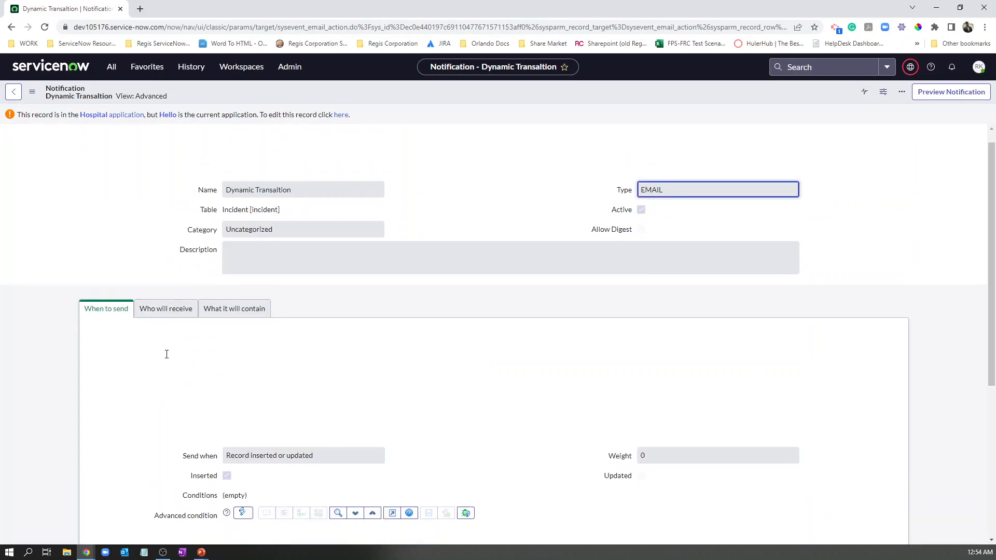
{"action": "scroll", "scroll_direction": "down", "scroll_amount": 3}
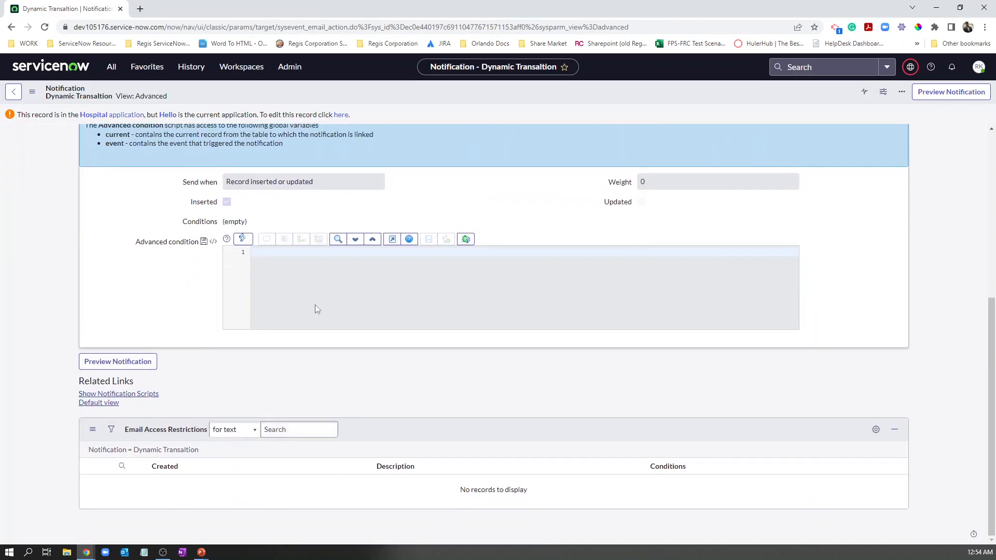
{"action": "mouse_move", "coordinate": [720, 429]}
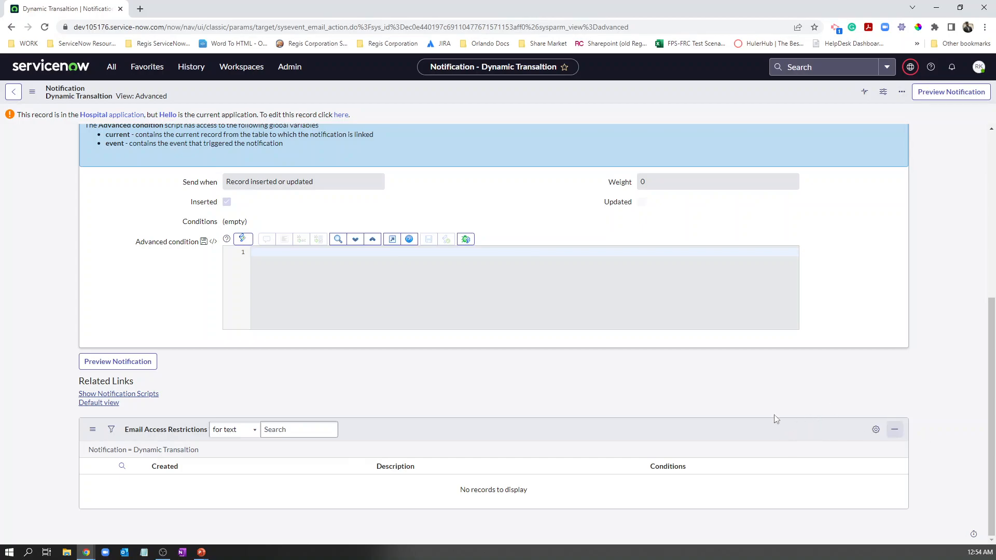
{"action": "left_click", "coordinate": [299, 430]}
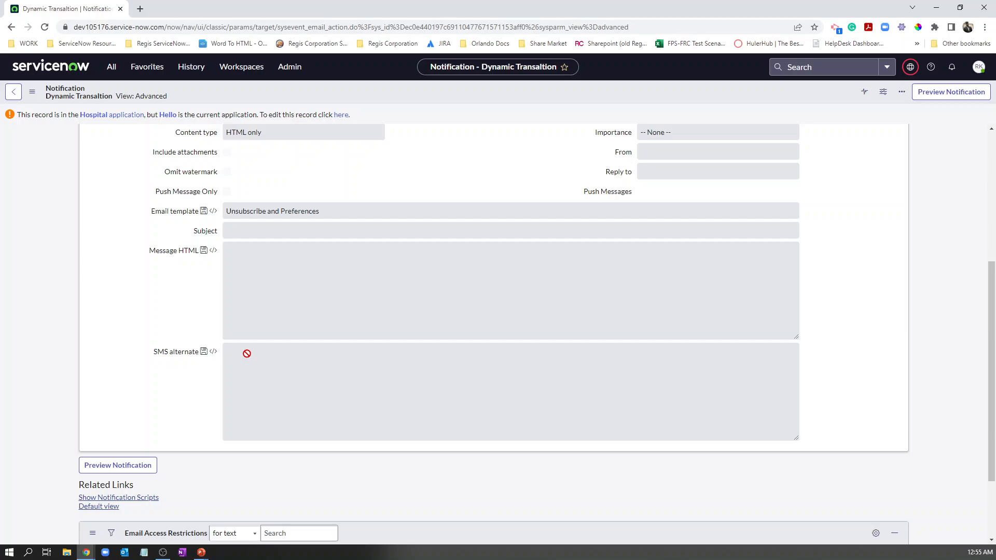
{"action": "left_click", "coordinate": [165, 326]}
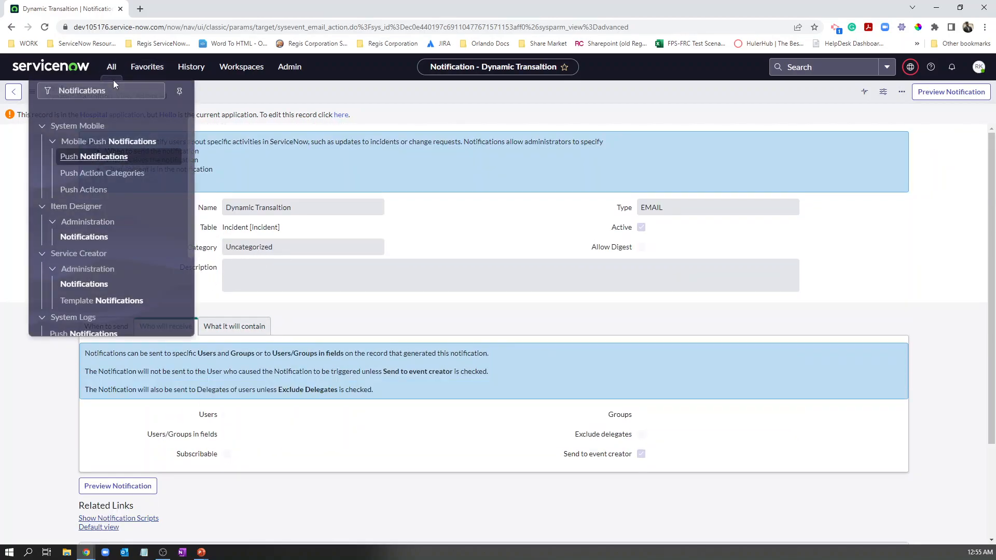
Search All Applications for 'Dynamic tra' to list the Dynamic Translation plugins and install status
{"action": "type", "text": "Plugins"}
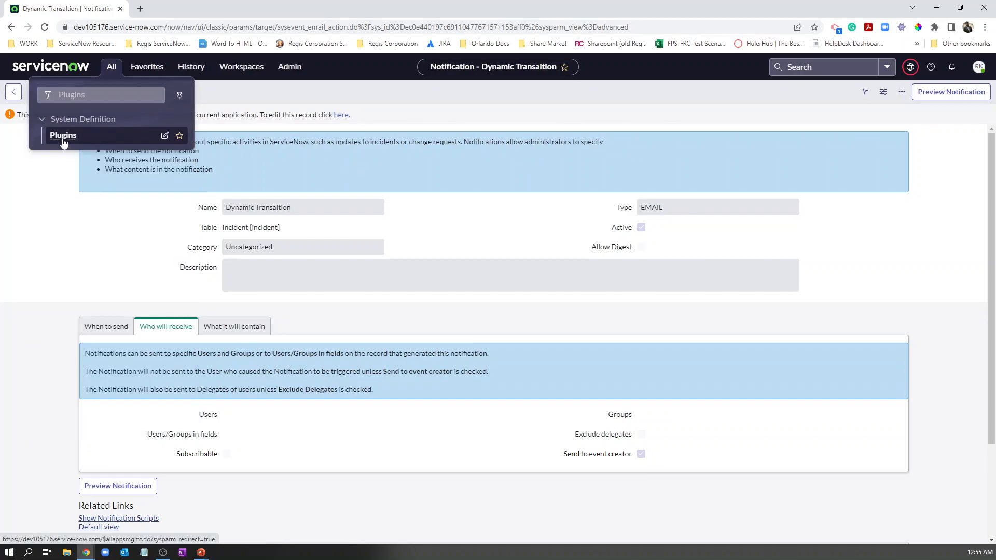
{"action": "left_click", "coordinate": [63, 135]}
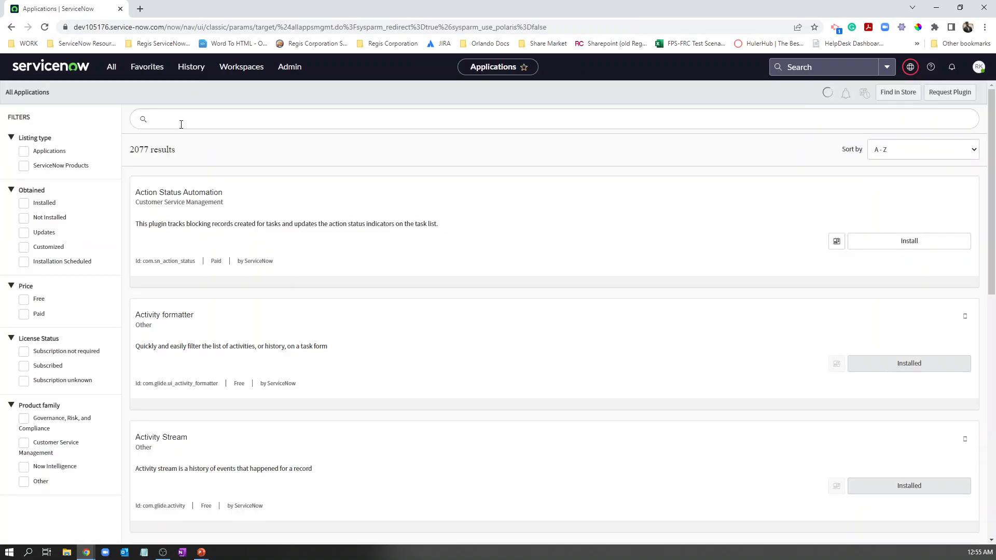
{"action": "type", "text": "Dynamic t"}
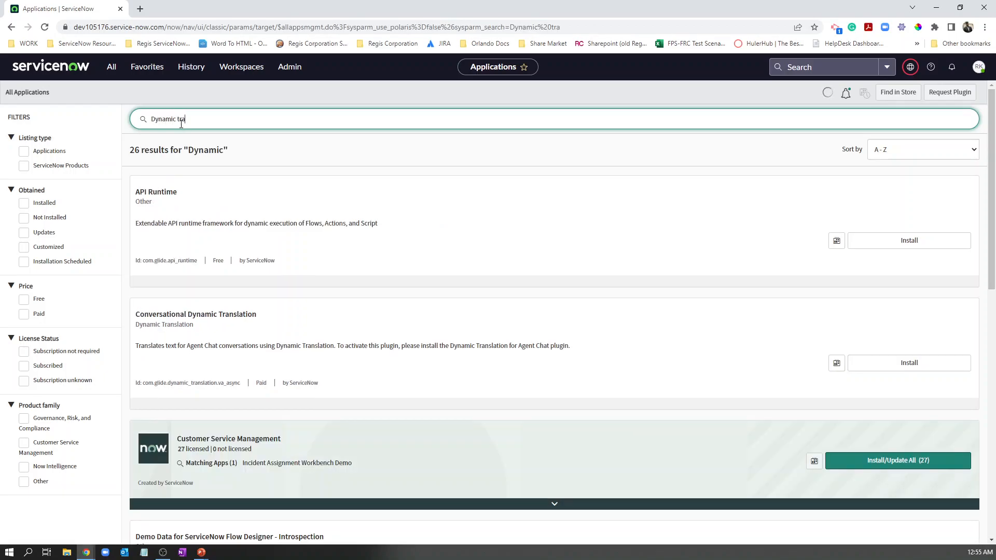
{"action": "type", "text": "ra"}
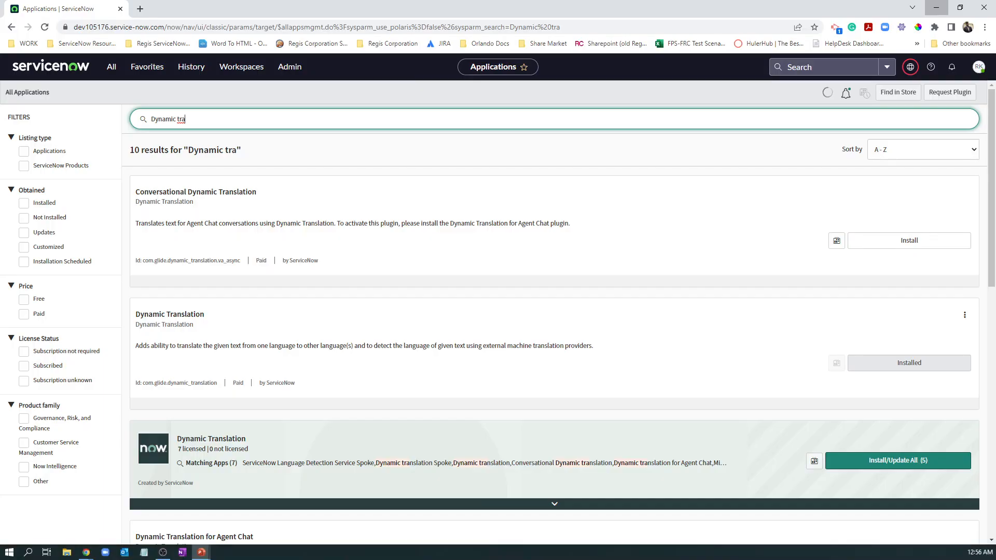
{"action": "left_click", "coordinate": [111, 67]}
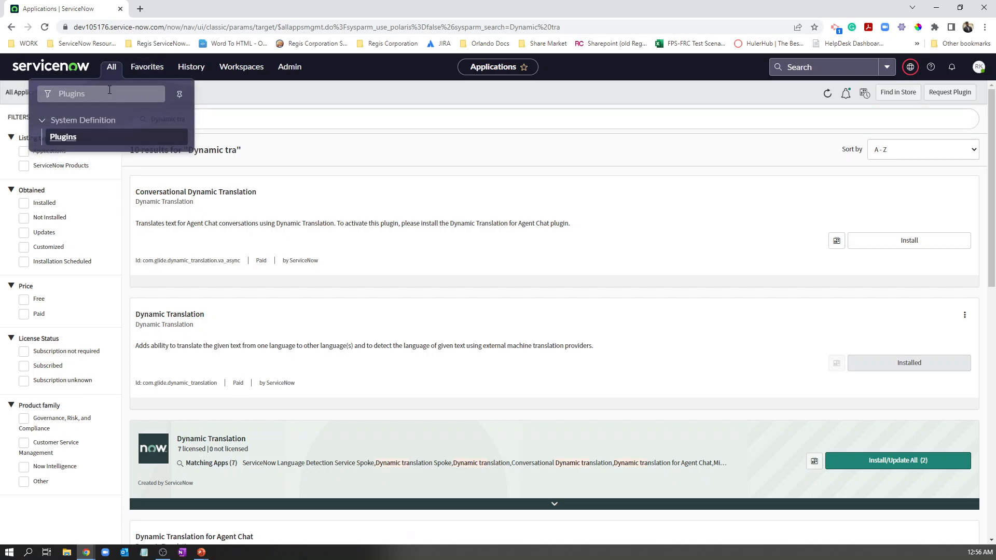
Launch App Engine Studio, view the recent Hello app, and return to the Home page
{"action": "type", "text": "app en"}
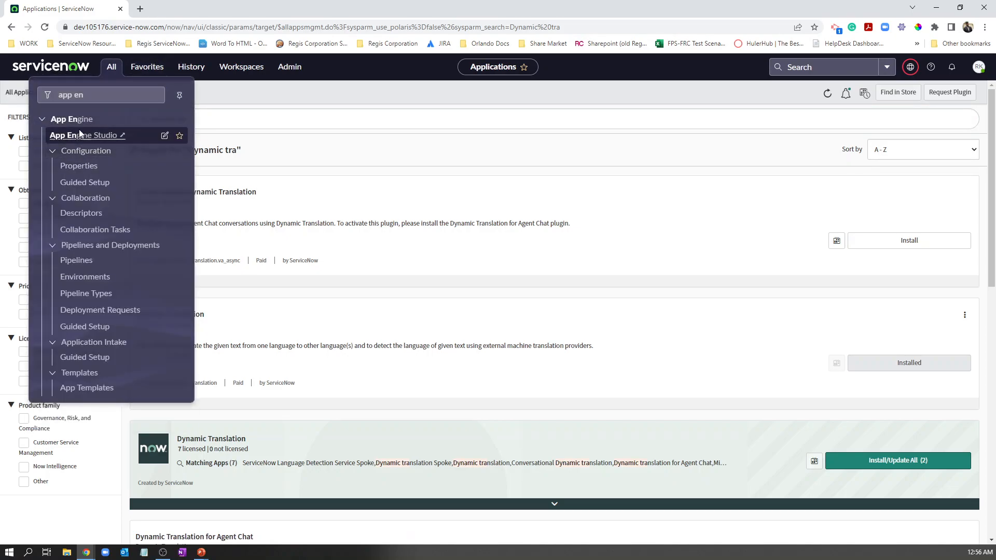
{"action": "left_click", "coordinate": [83, 135]}
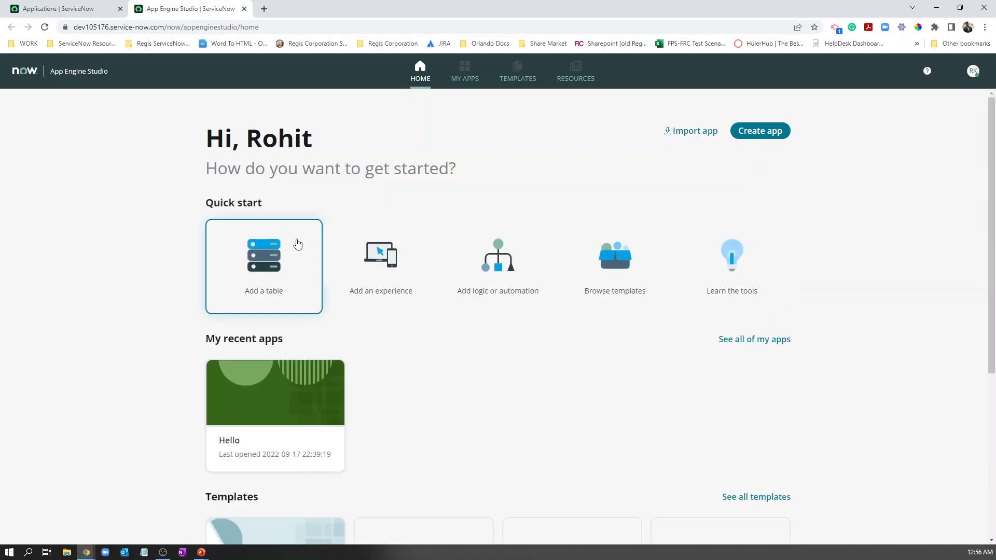
{"action": "left_click", "coordinate": [465, 72]}
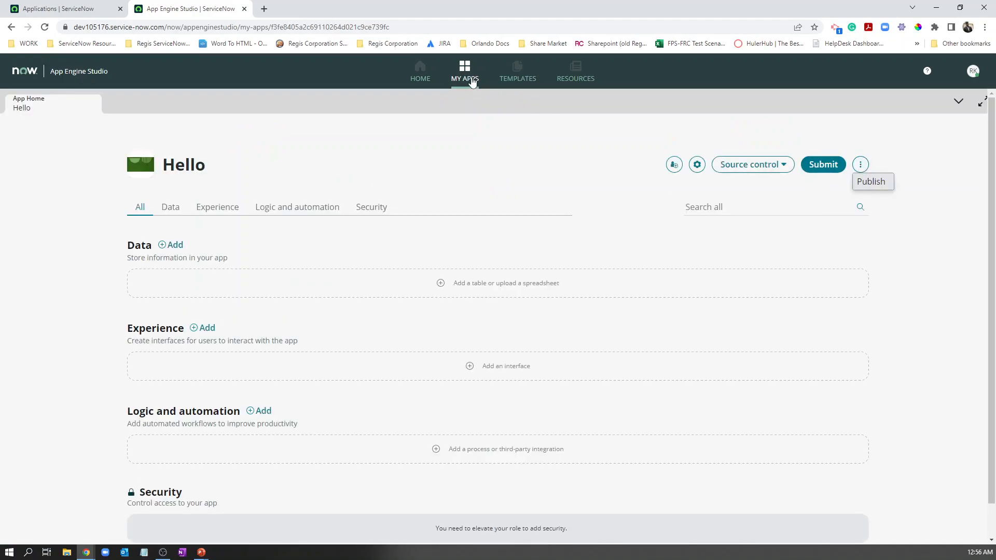
{"action": "left_click", "coordinate": [420, 69]}
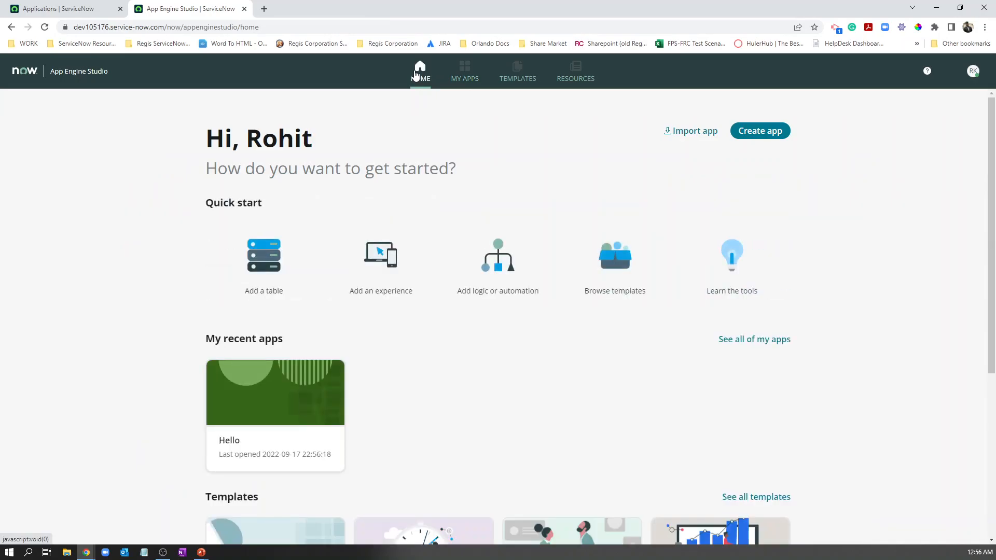
View the Hospital template details, then go to the Templates page listing all six templates
{"action": "scroll", "scroll_direction": "down", "scroll_amount": 3}
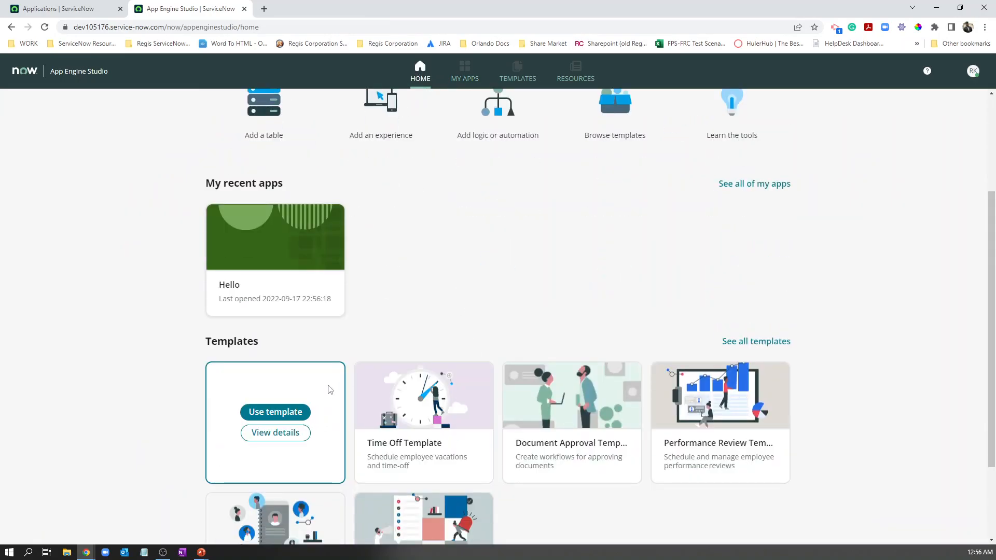
{"action": "mouse_move", "coordinate": [330, 374]}
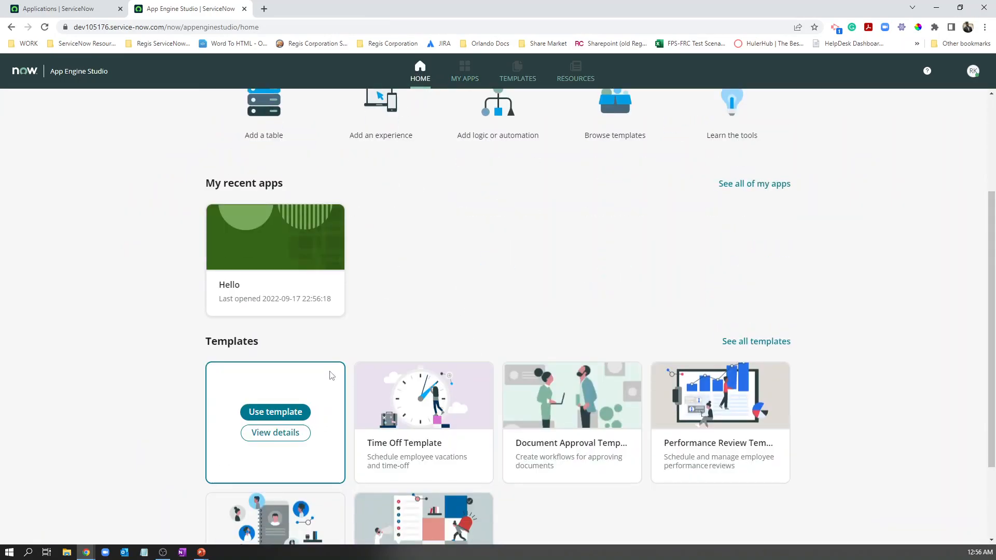
{"action": "left_click", "coordinate": [275, 432]}
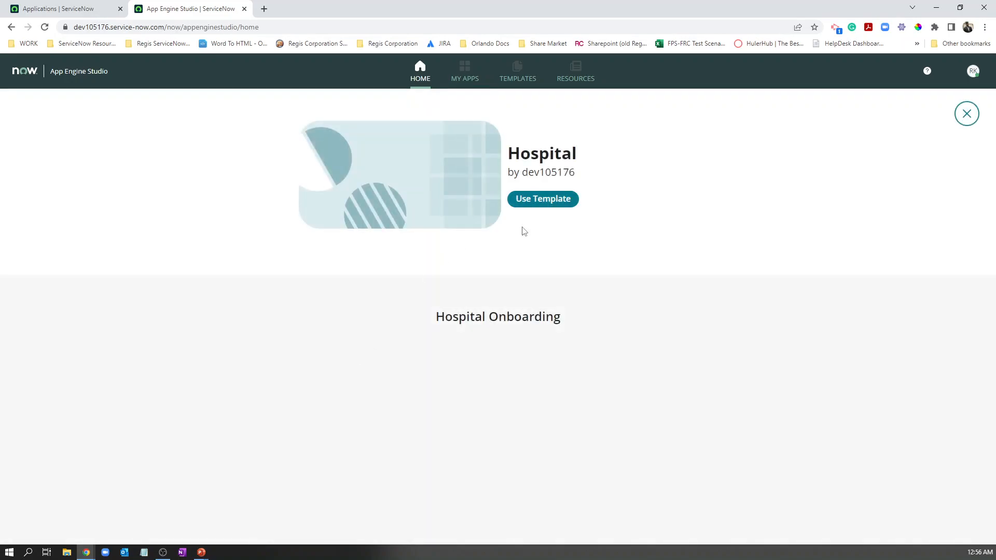
{"action": "left_click", "coordinate": [966, 114]}
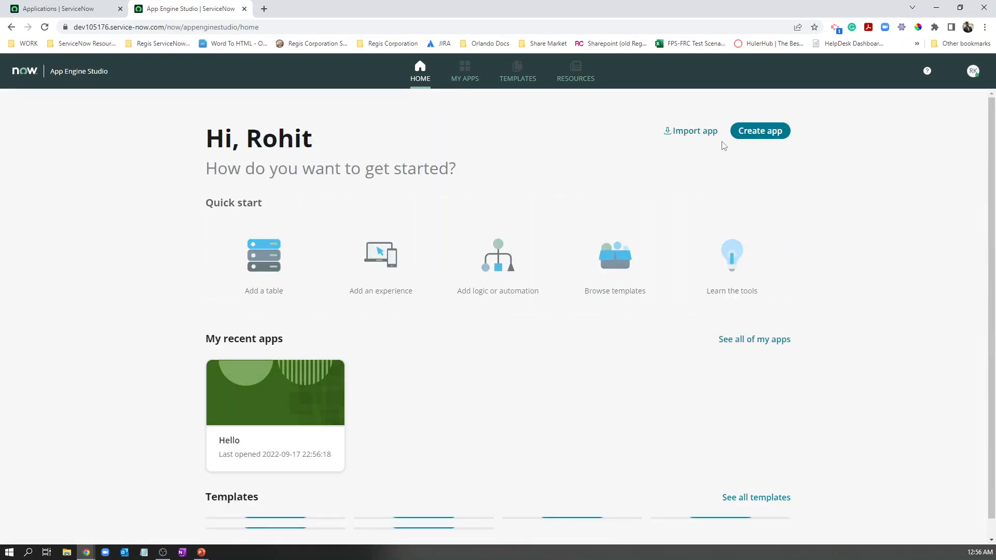
{"action": "scroll", "scroll_direction": "down", "scroll_amount": 3}
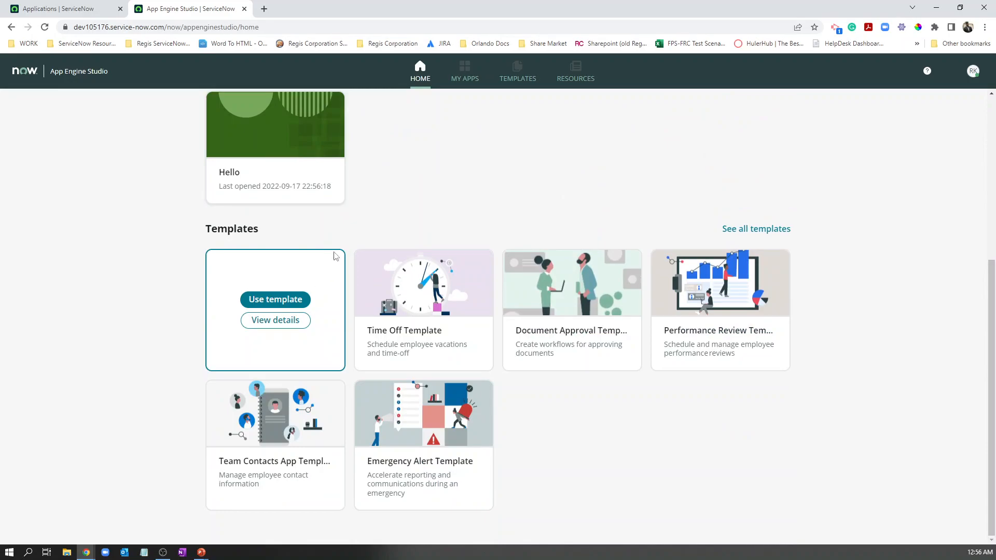
{"action": "left_click", "coordinate": [275, 299]}
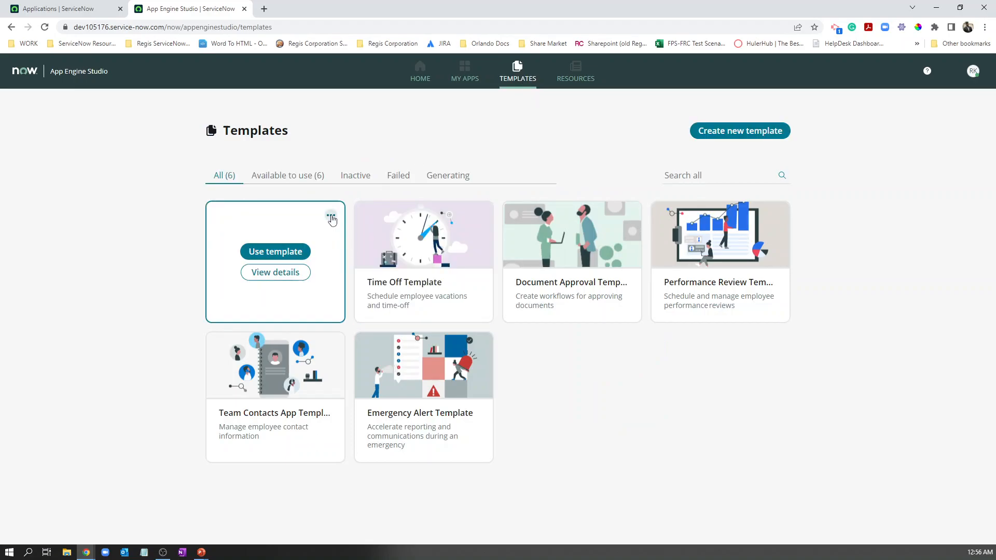
Choose Share from the Hospital template card's ⋯ menu to show its sharing with all users and groups
{"action": "left_click", "coordinate": [331, 216]}
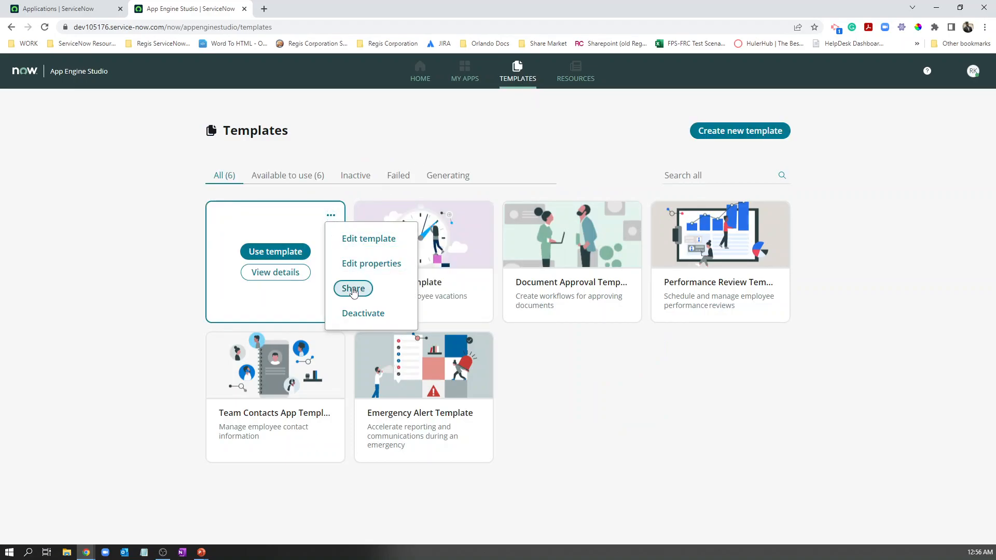
{"action": "left_click", "coordinate": [352, 288]}
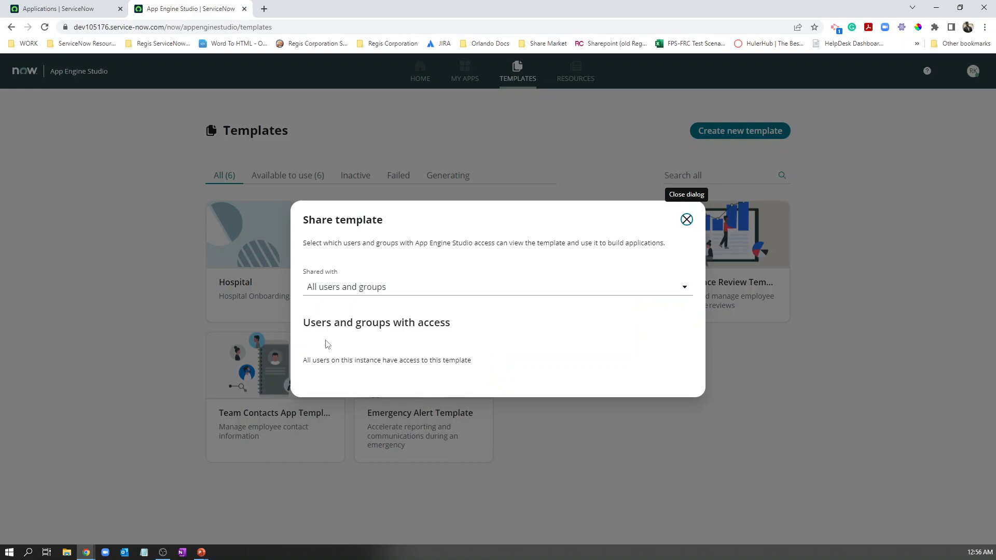
{"action": "mouse_move", "coordinate": [336, 195]}
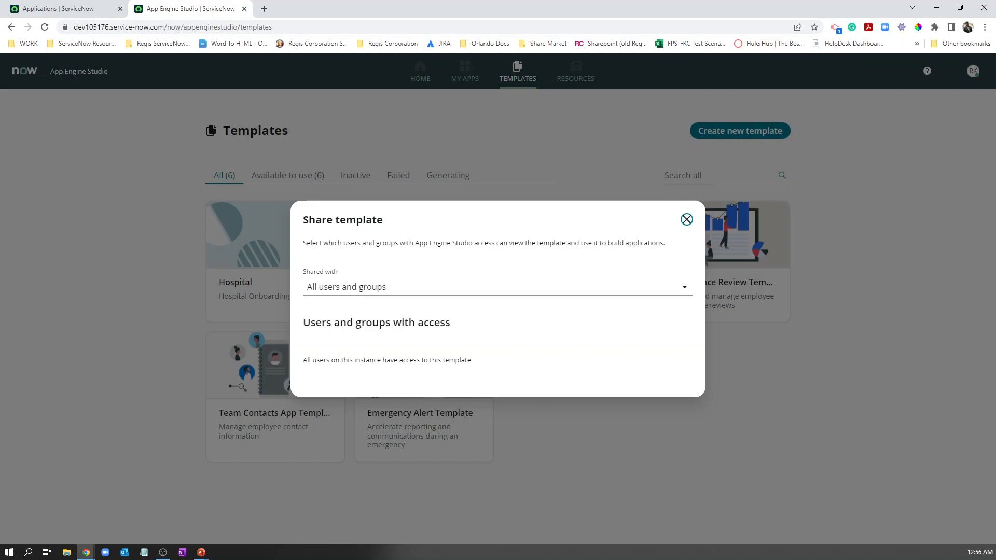
{"action": "mouse_move", "coordinate": [952, 18]}
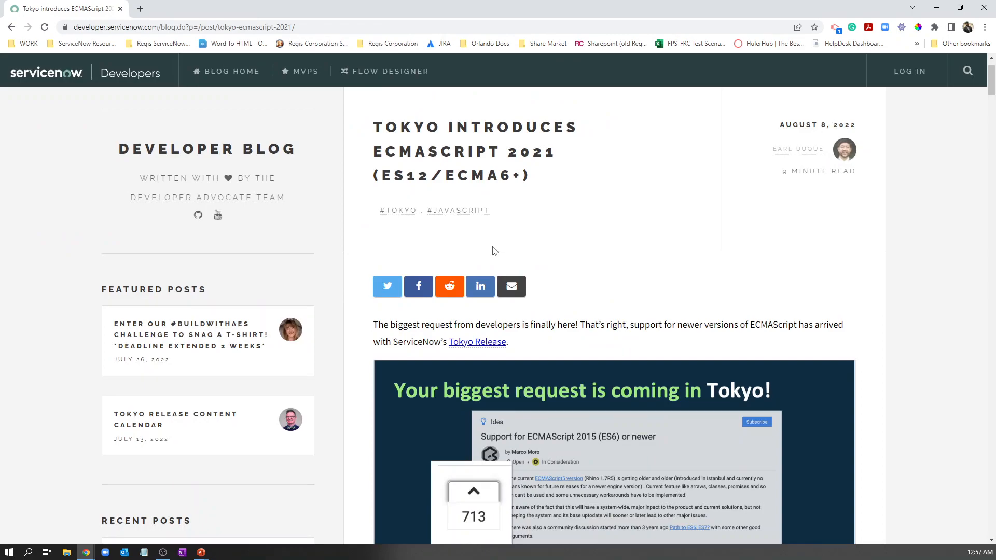
Scroll the Tokyo ECMAScript 2021 post through its setup steps to the const and let examples
{"action": "scroll", "scroll_direction": "down", "scroll_amount": 3}
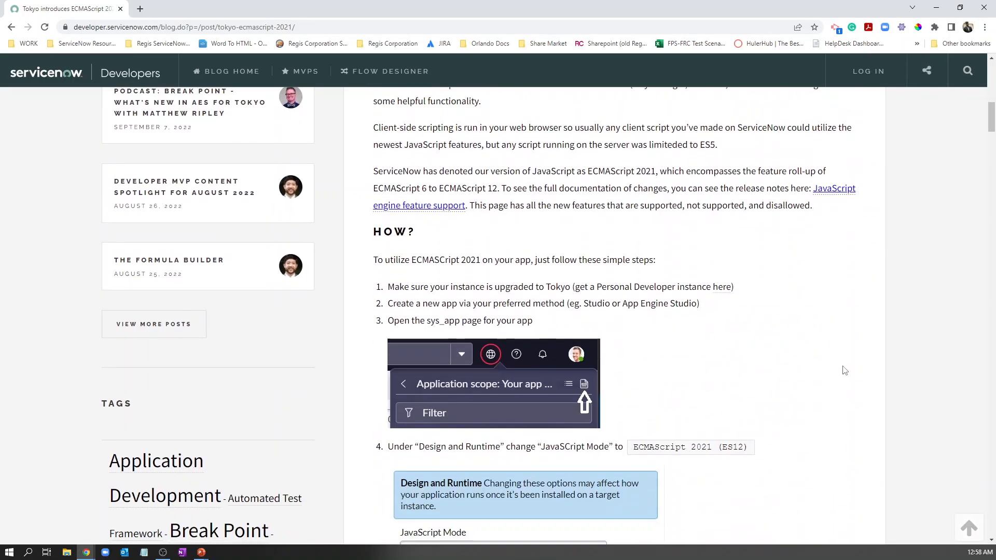
{"action": "scroll", "scroll_direction": "down", "scroll_amount": 3}
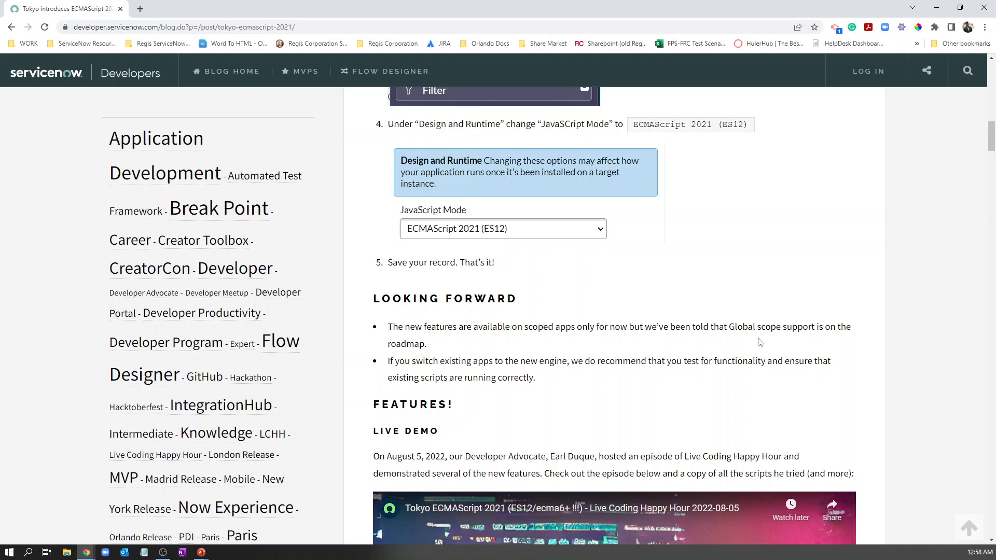
{"action": "scroll", "scroll_direction": "down", "scroll_amount": 3}
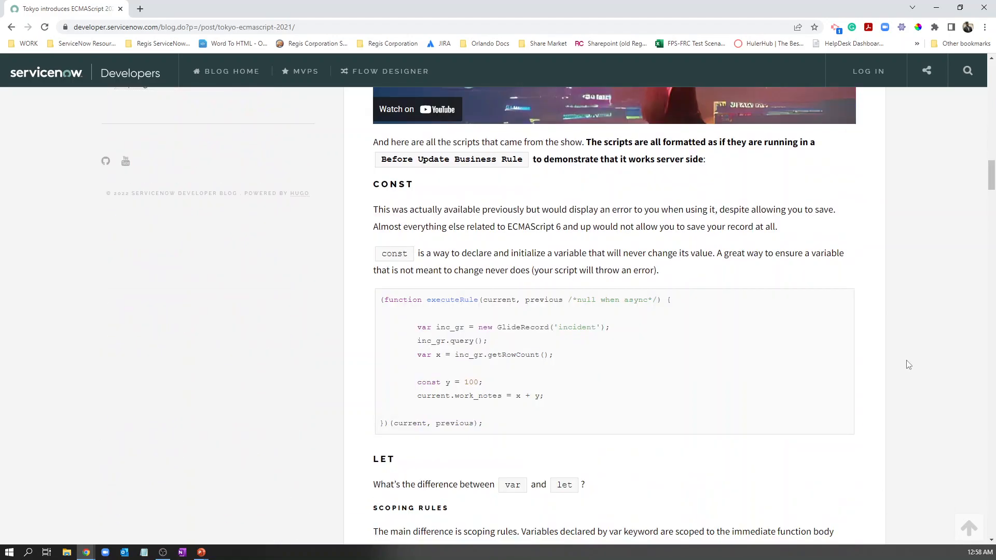
{"action": "scroll", "scroll_direction": "down", "scroll_amount": 3}
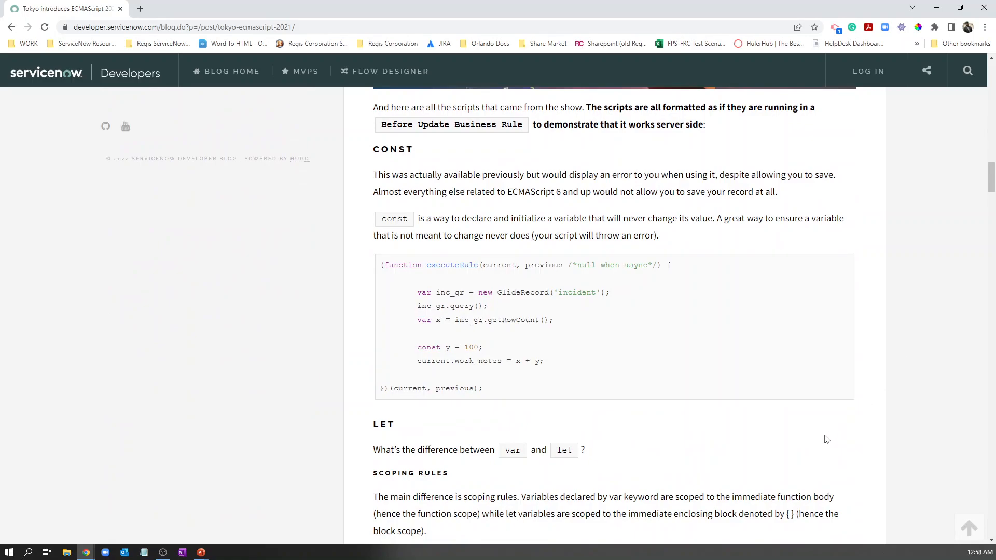
{"action": "mouse_move", "coordinate": [920, 33]}
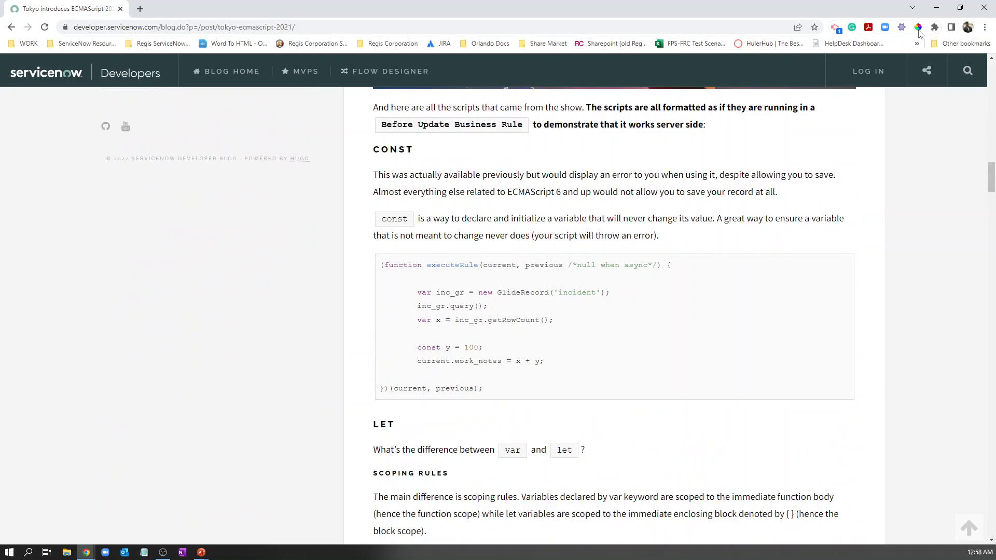
{"action": "mouse_move", "coordinate": [934, 10]}
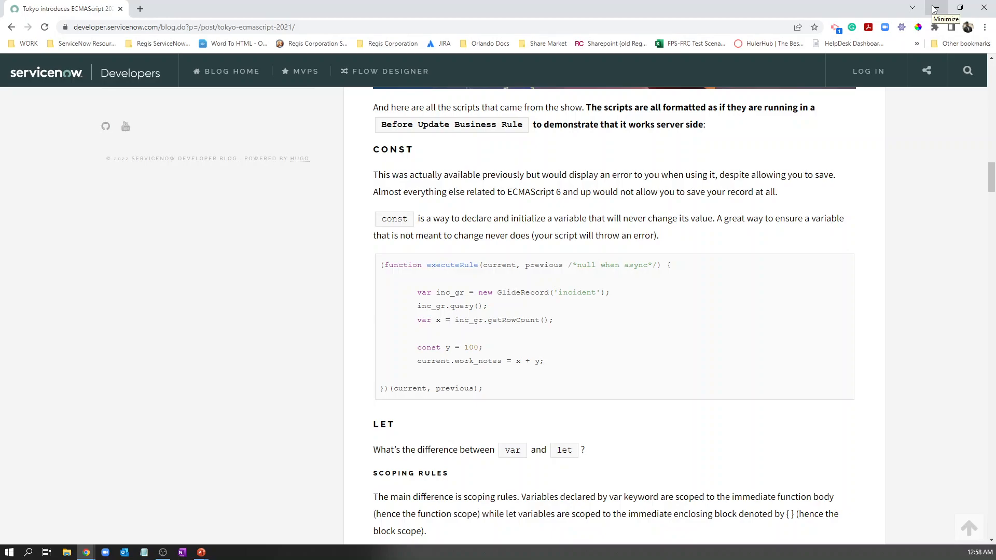